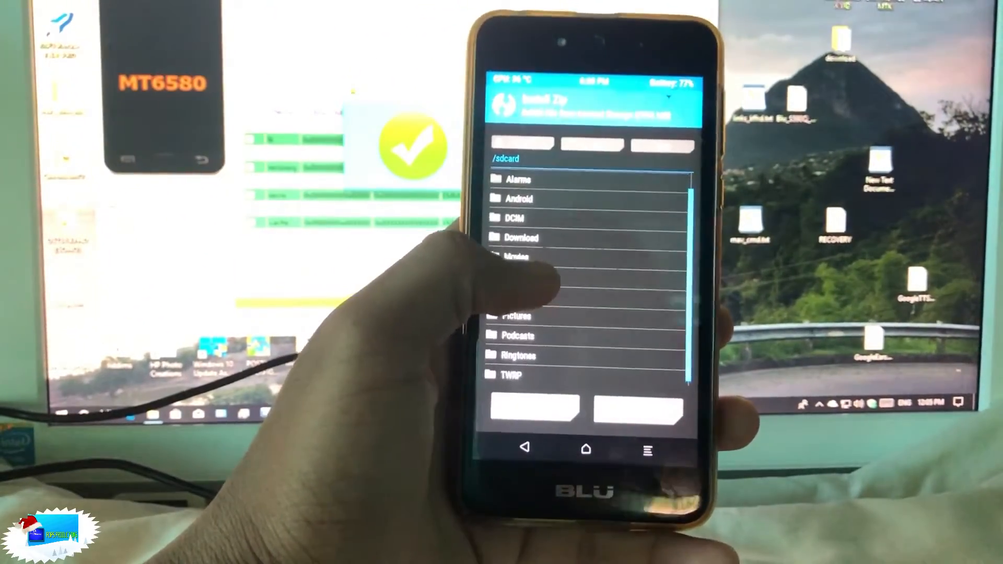
# Open /sdcard/Download in the Install Zip browser to list the SuperSU zip
pyautogui.click(522, 237)
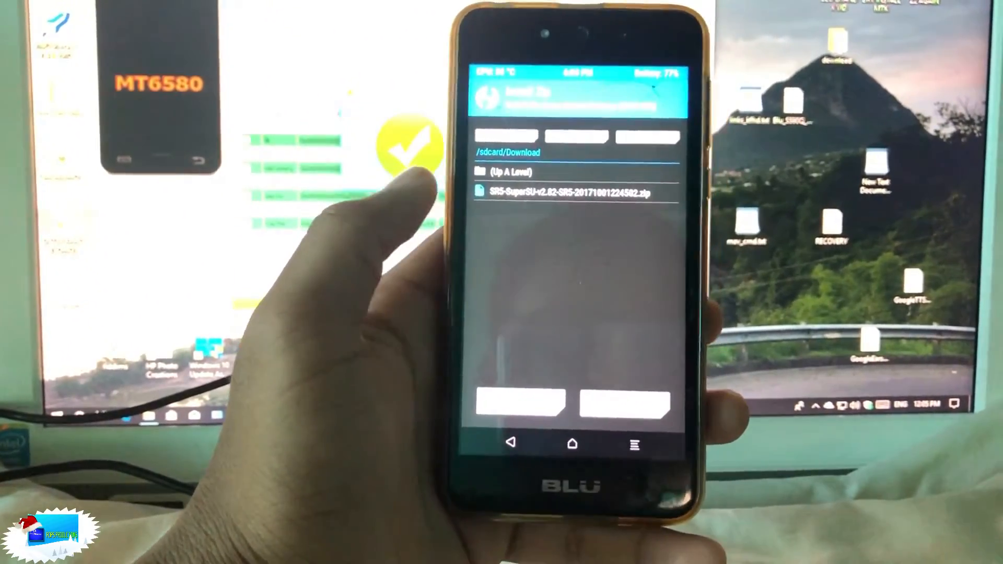